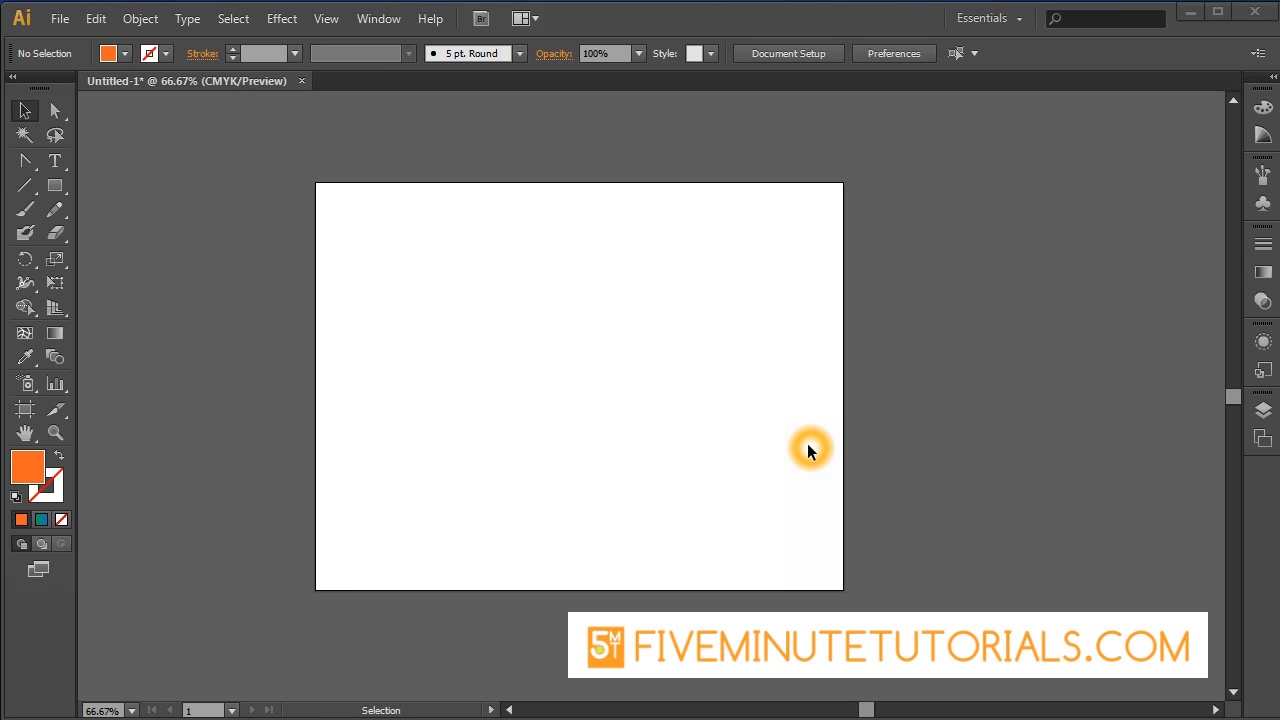
# Activate the Artboard Tool and select the 11 × 8.5 in Letter artboard for editing.
pyautogui.click(25, 410)
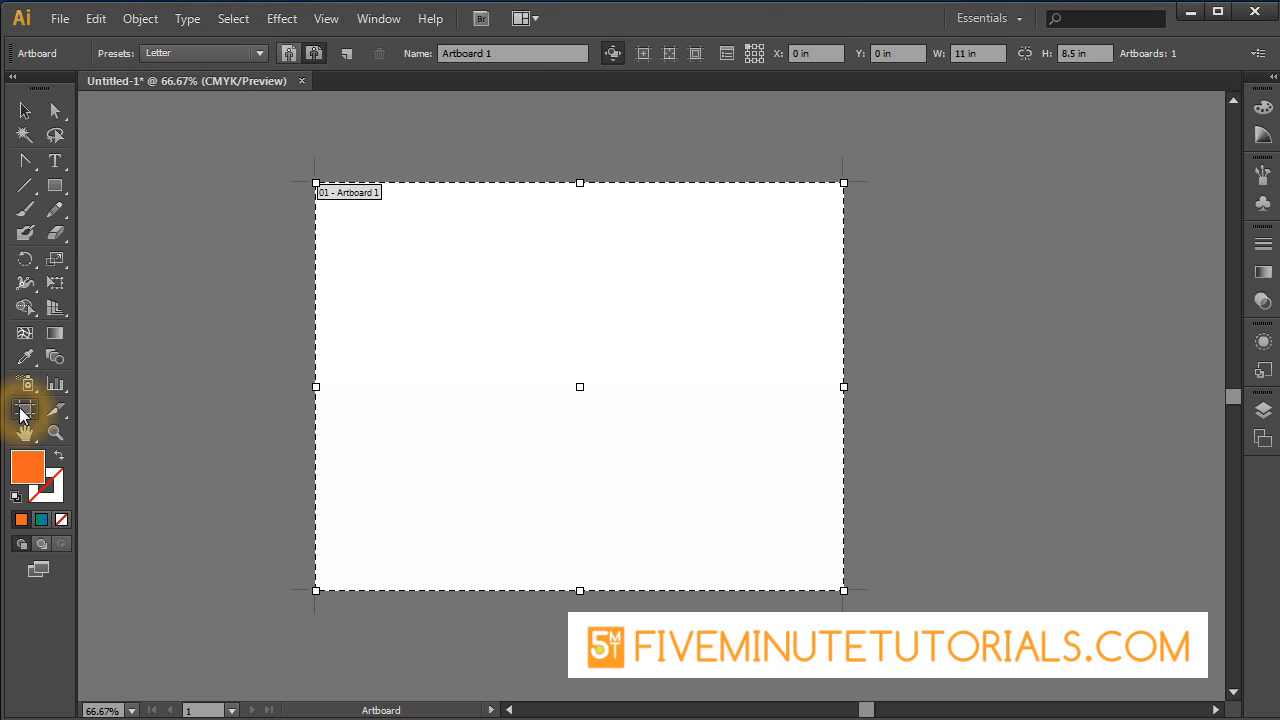
pyautogui.moveTo(26, 407)
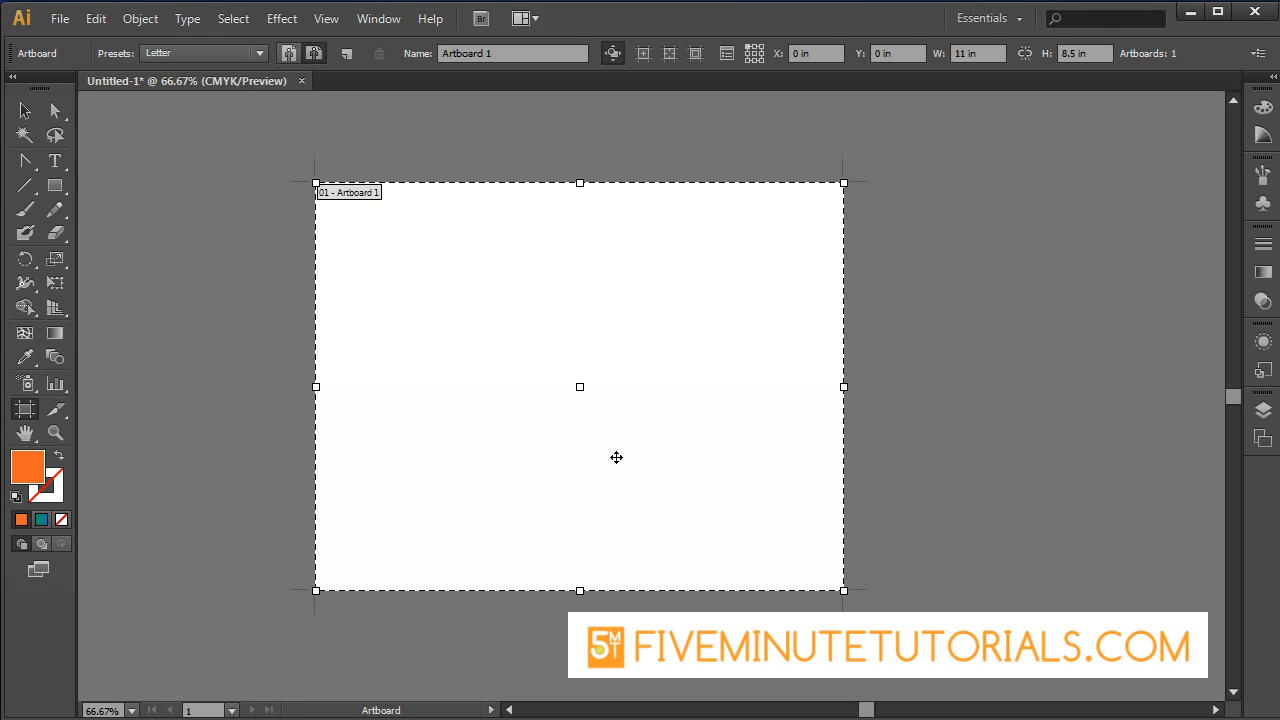
pyautogui.click(639, 440)
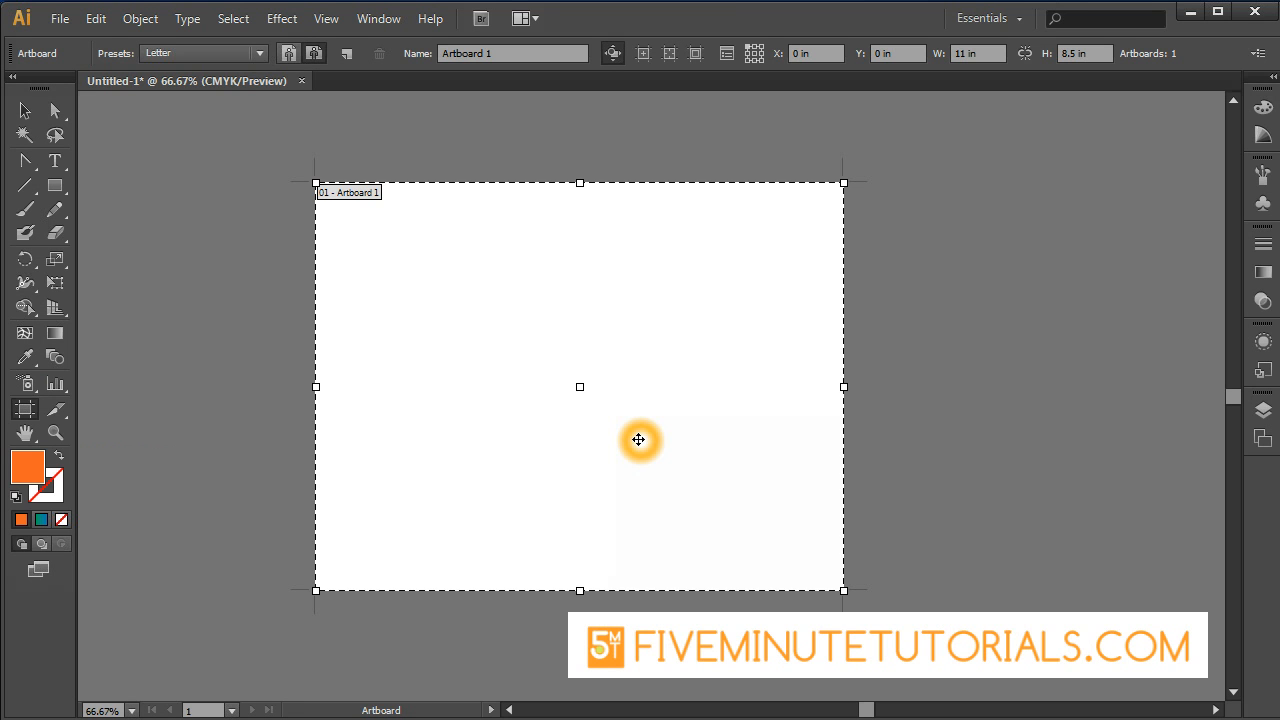
pyautogui.moveTo(332, 385)
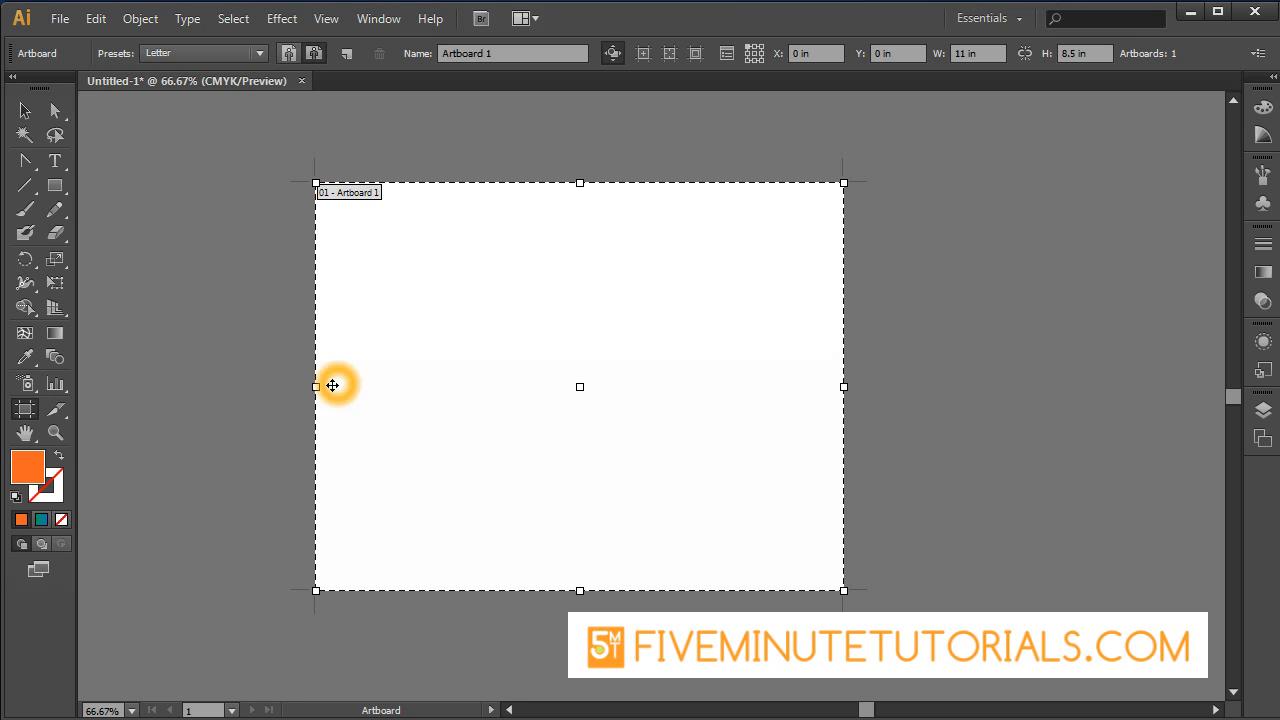
pyautogui.moveTo(535, 340)
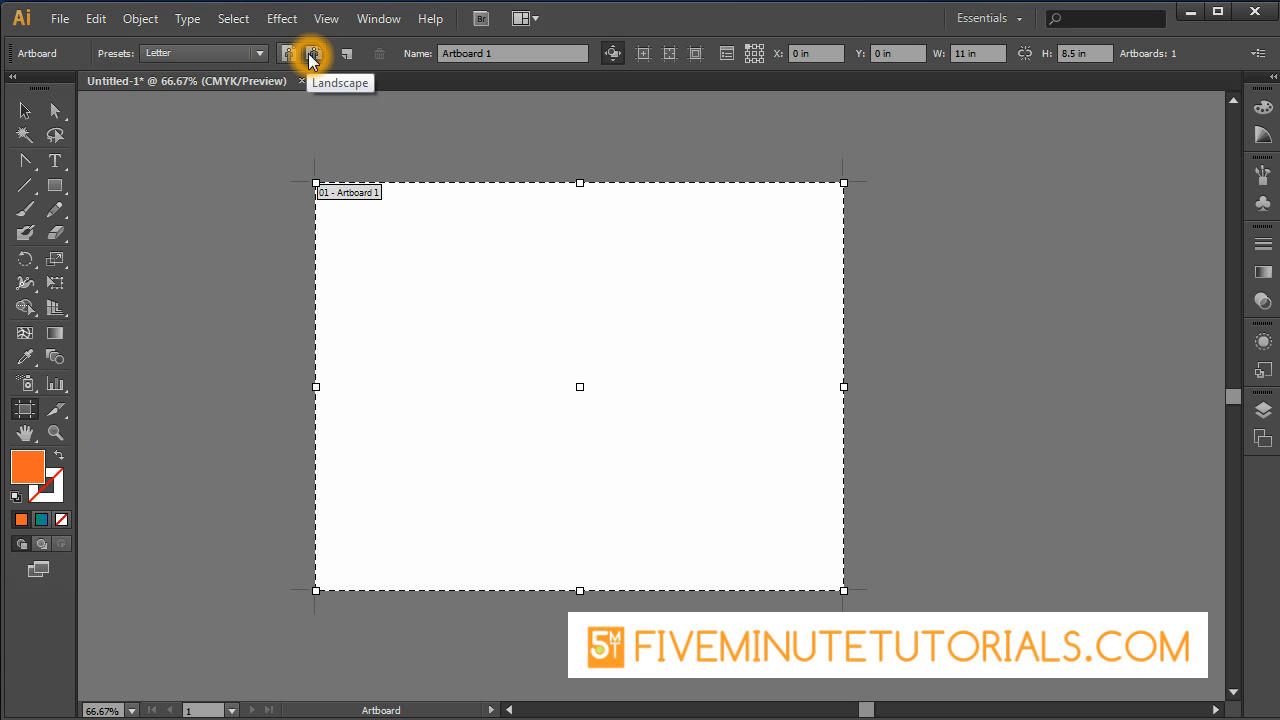
pyautogui.moveTo(342, 53)
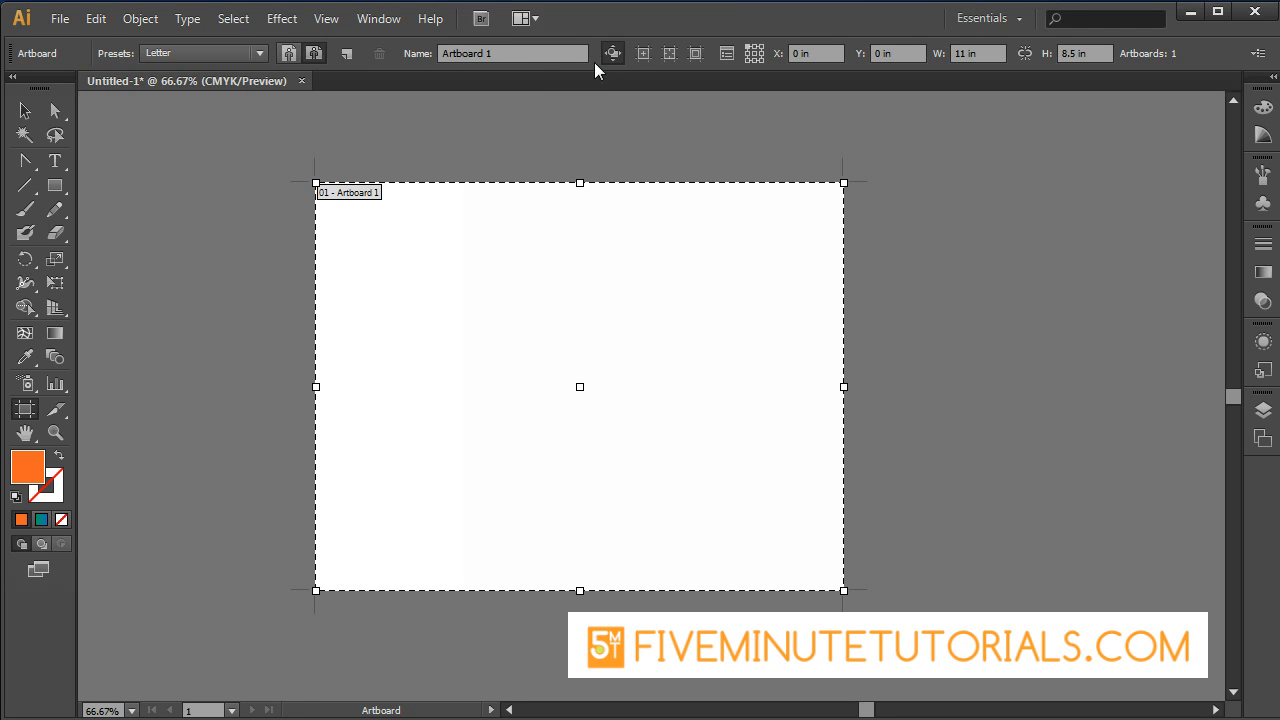
pyautogui.moveTo(641, 53)
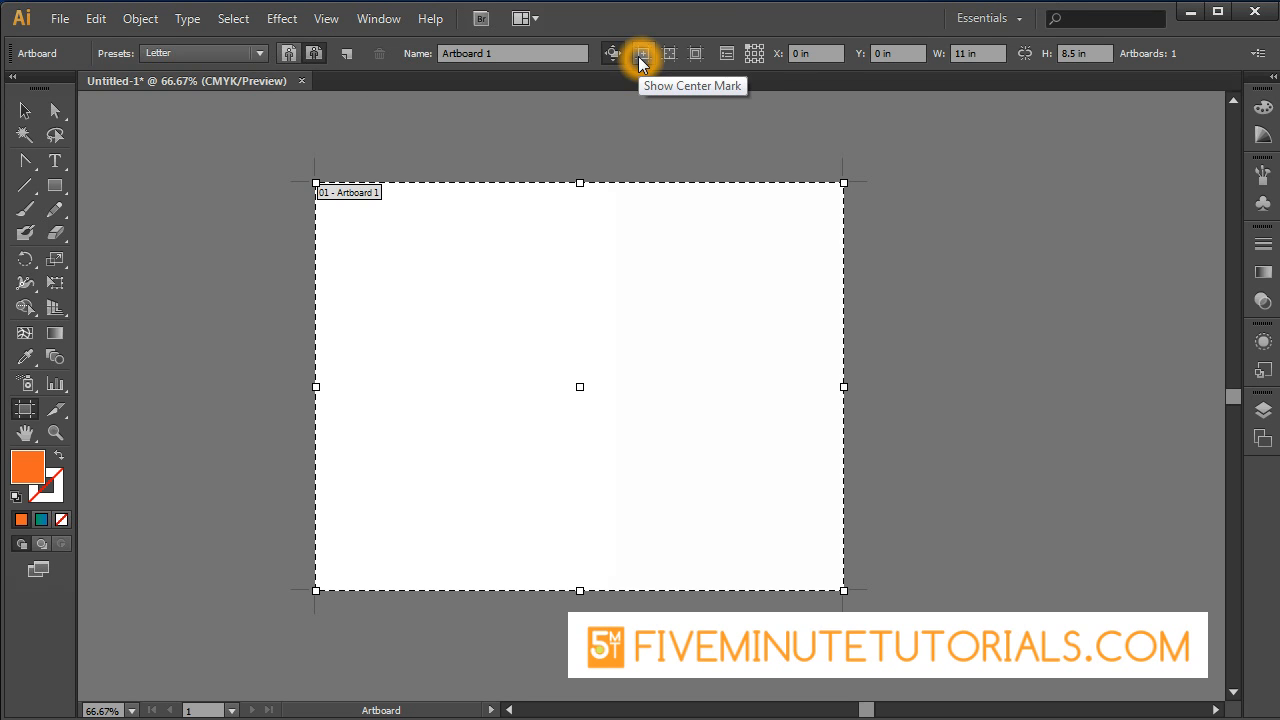
pyautogui.moveTo(816, 76)
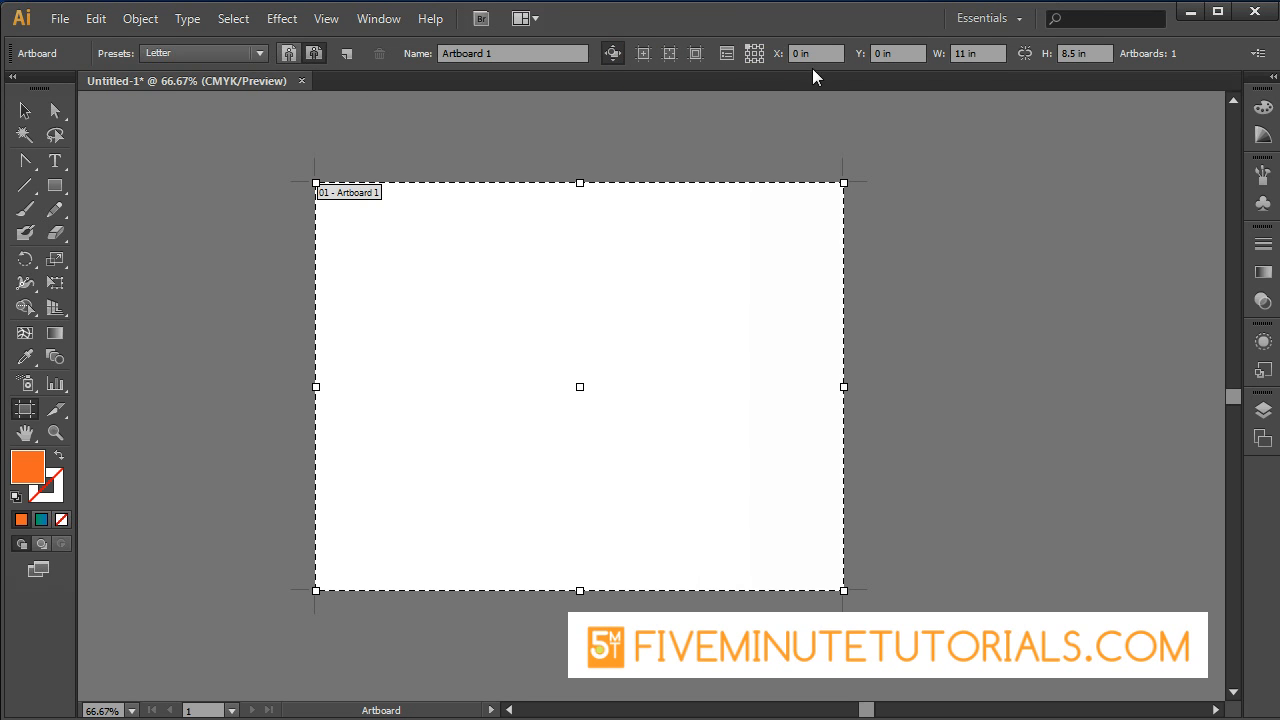
pyautogui.moveTo(1083, 53)
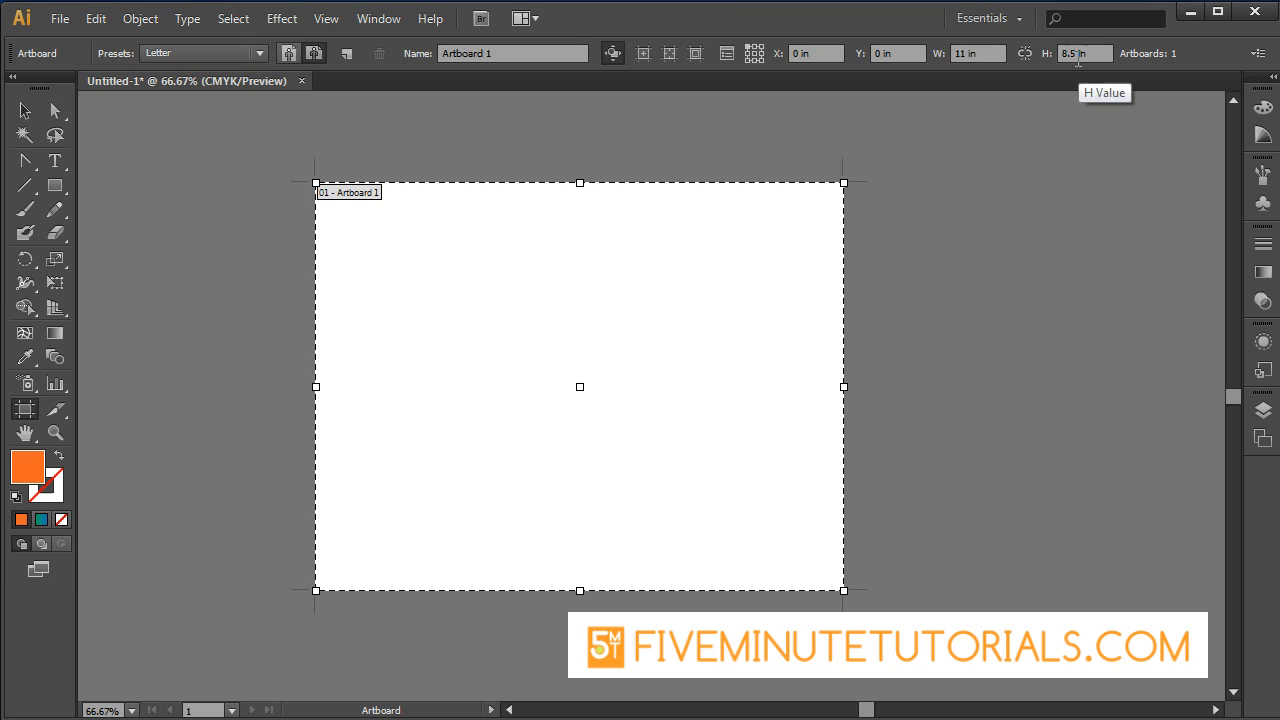
pyautogui.moveTo(843, 388)
pyautogui.write('8.67')
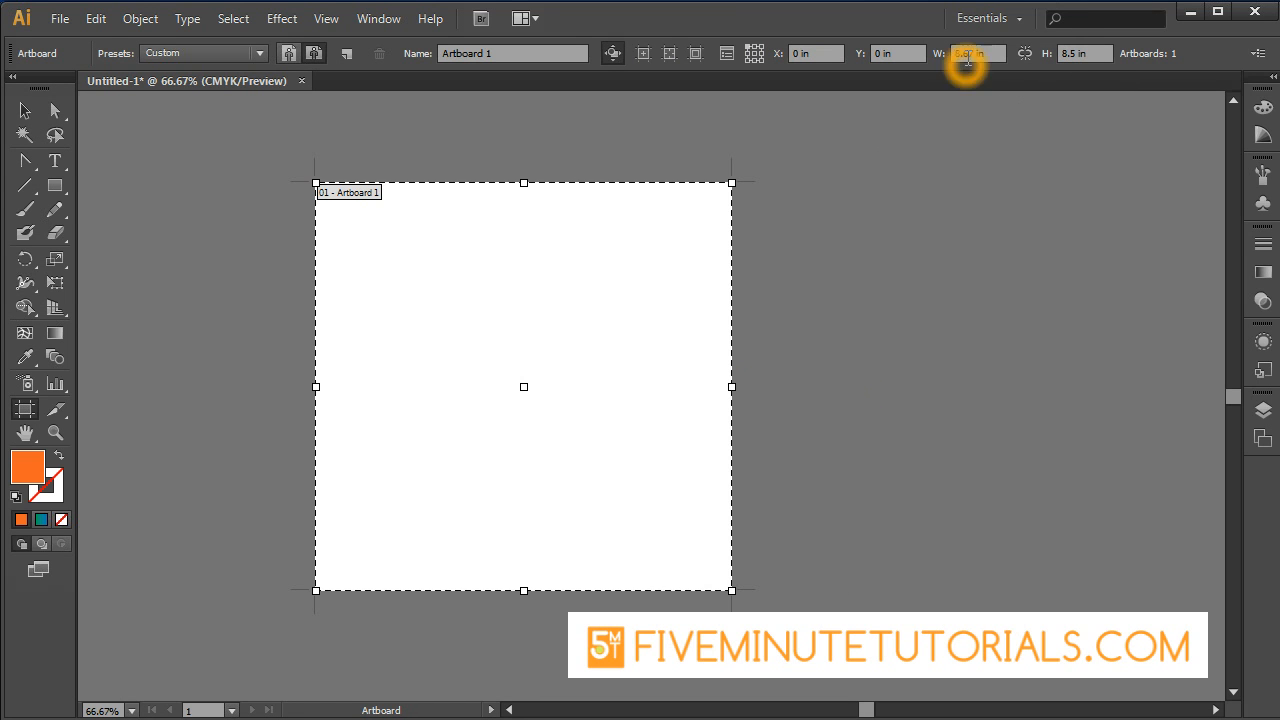
pyautogui.moveTo(968, 53)
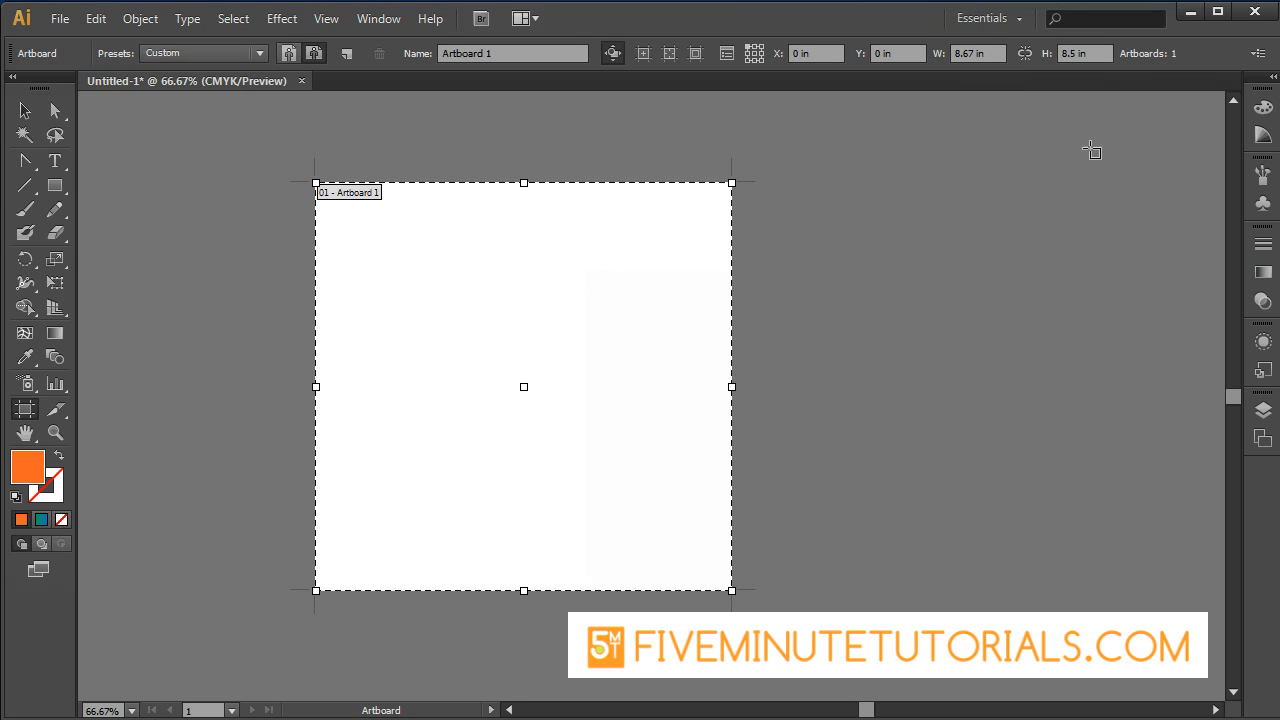
pyautogui.moveTo(165, 160)
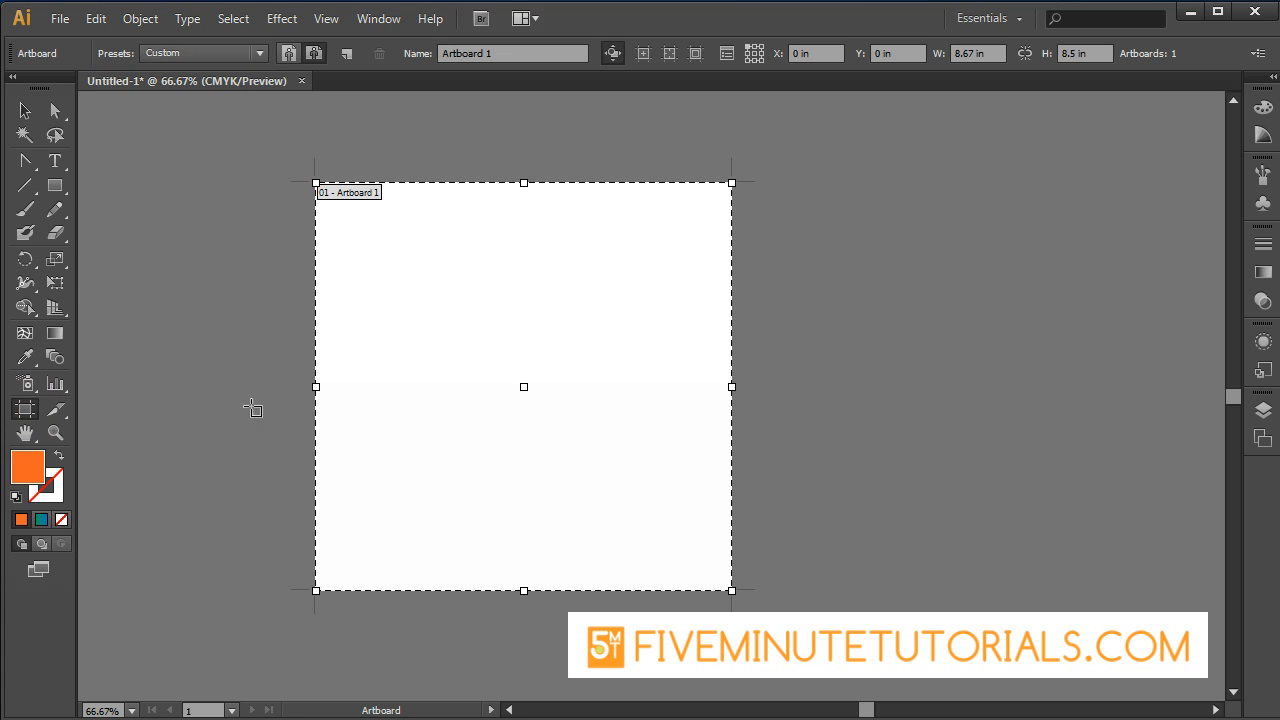
pyautogui.moveTo(256, 75)
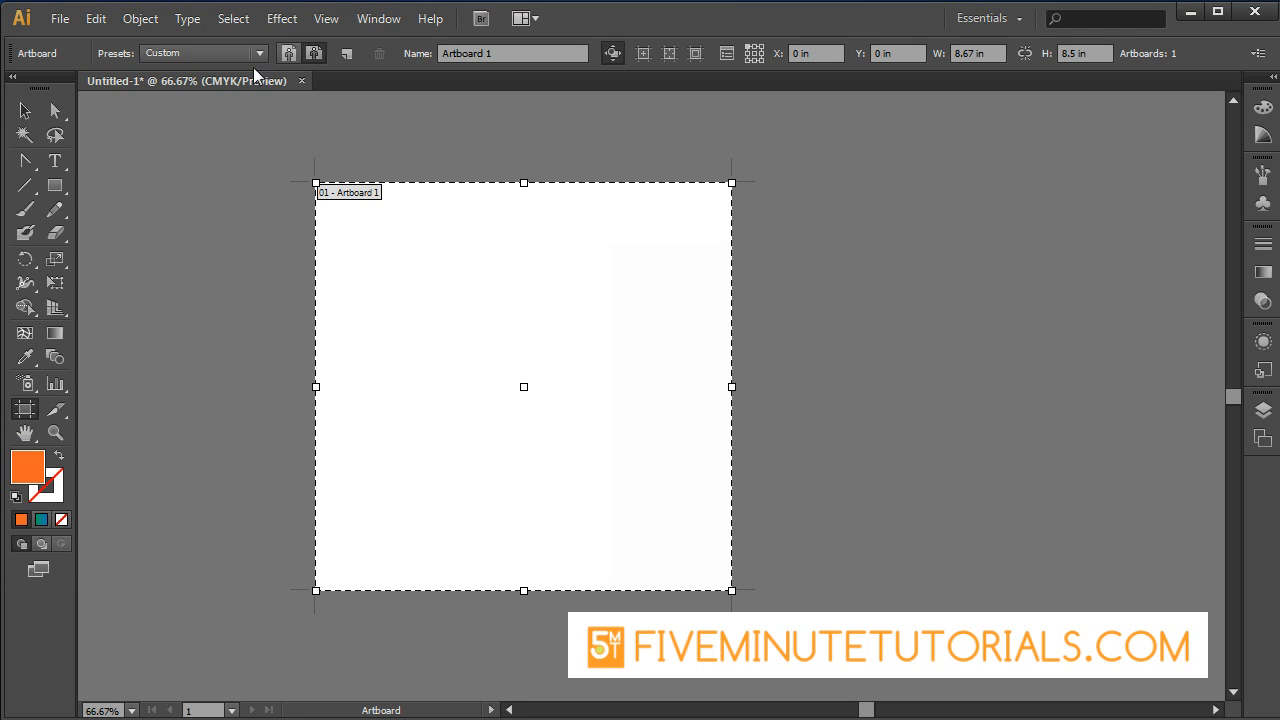
pyautogui.moveTo(345, 83)
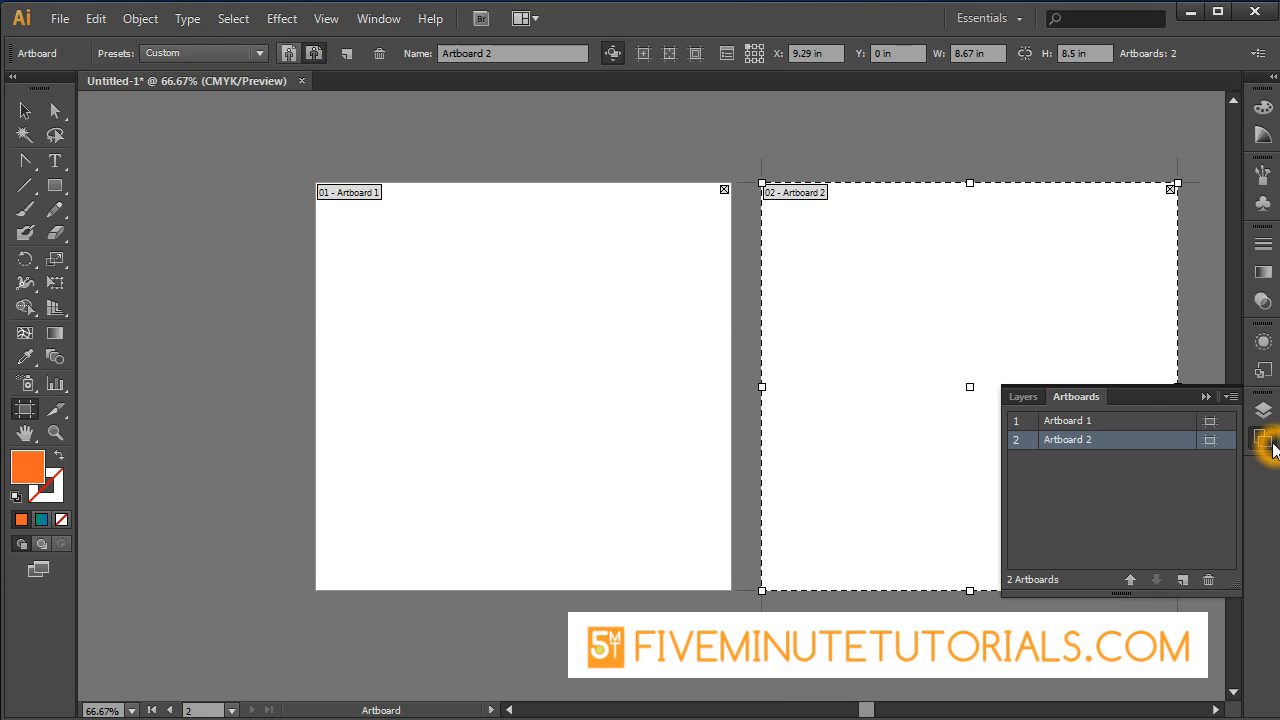
# Open the Window menu, where the Artboards panel is already checked.
pyautogui.click(378, 18)
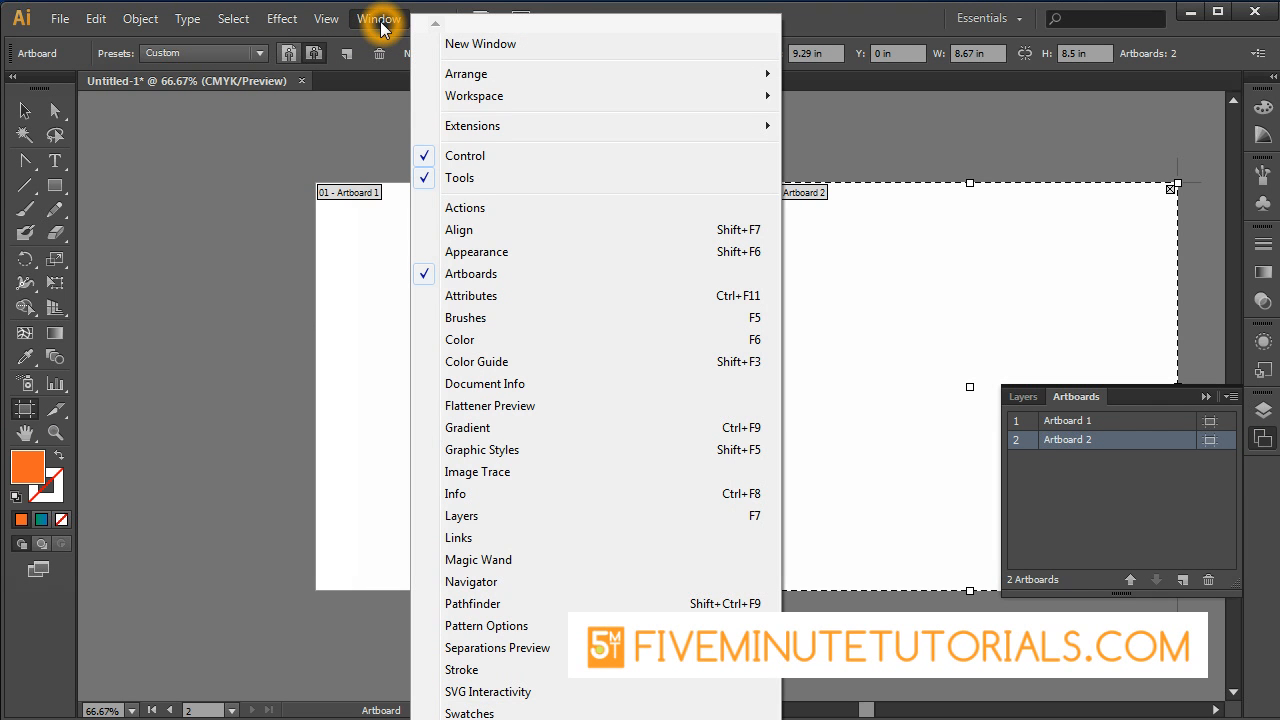
pyautogui.moveTo(1090, 417)
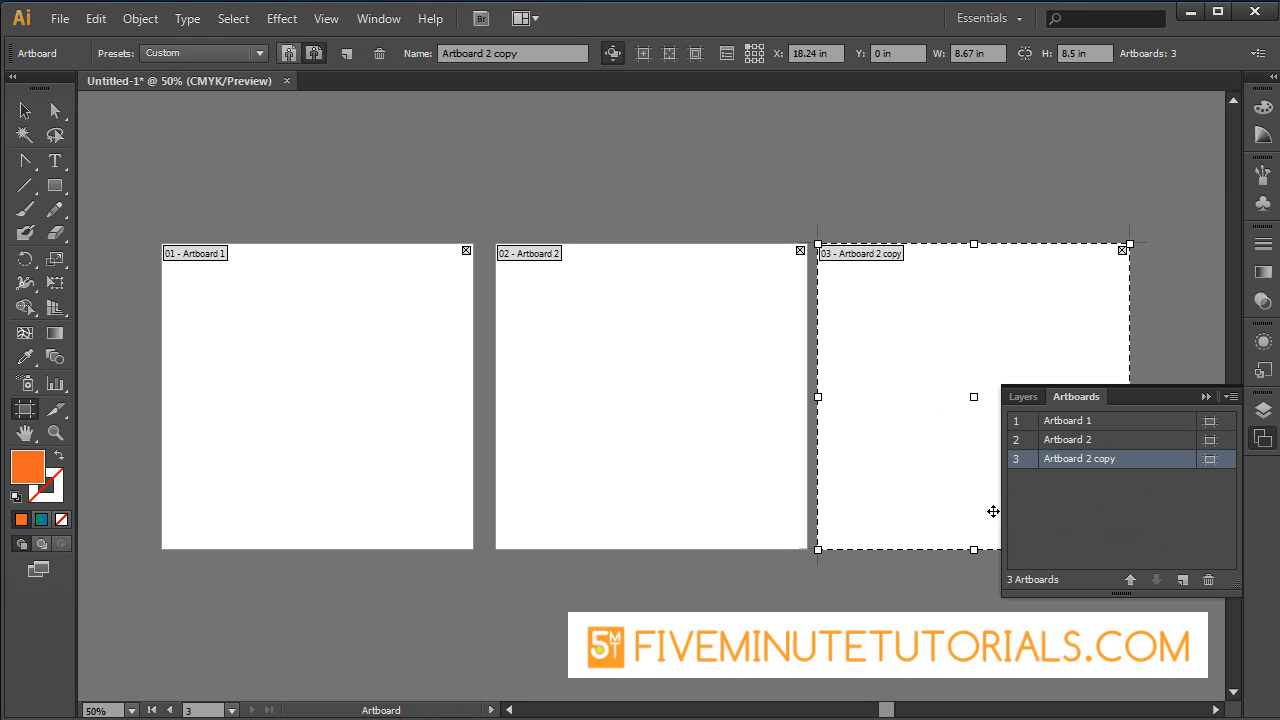
# Rename the 'Artboard 2 copy' artboard to 'page 03' in the Artboards panel.
pyautogui.click(1078, 458)
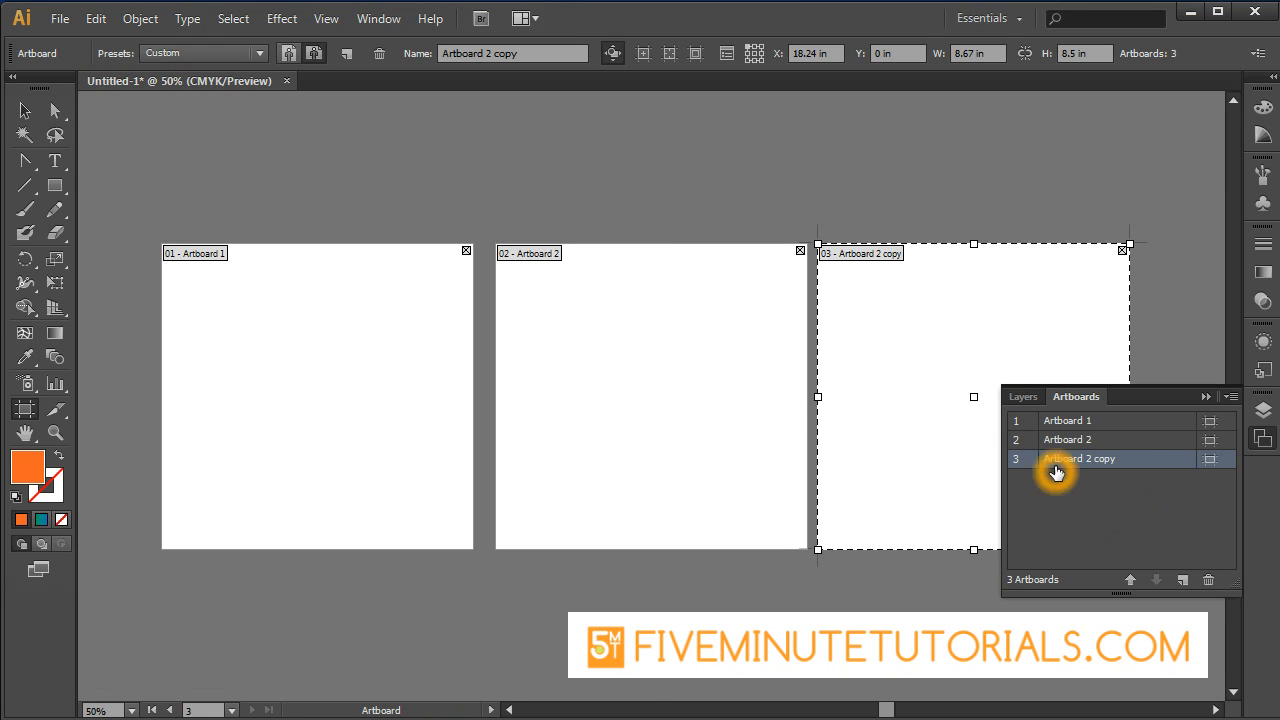
pyautogui.doubleClick(1078, 459)
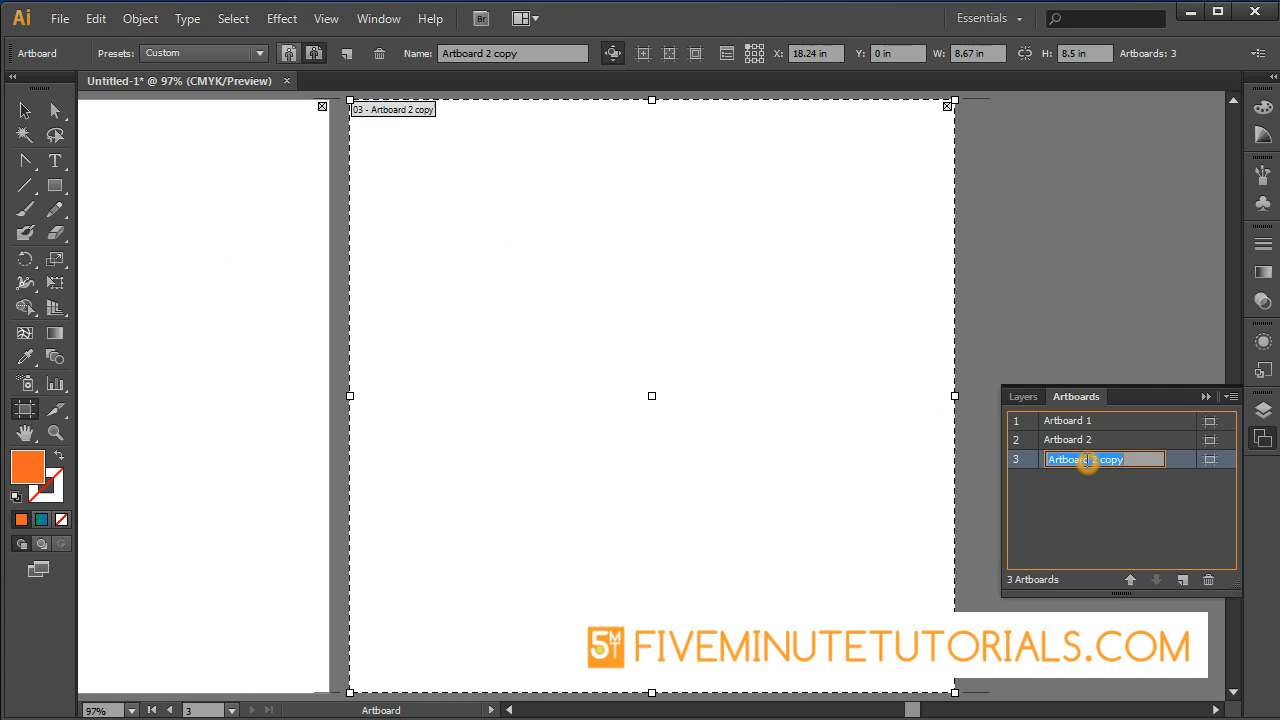
pyautogui.write('page 03')
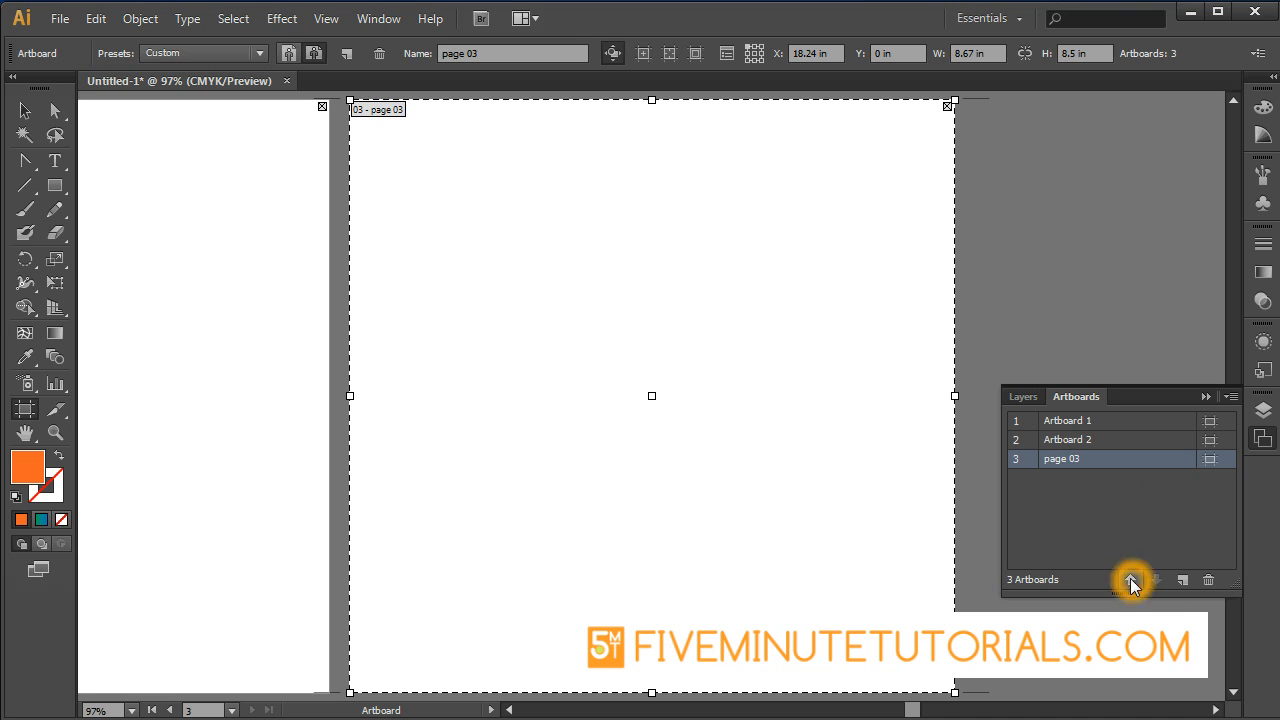
pyautogui.click(1130, 580)
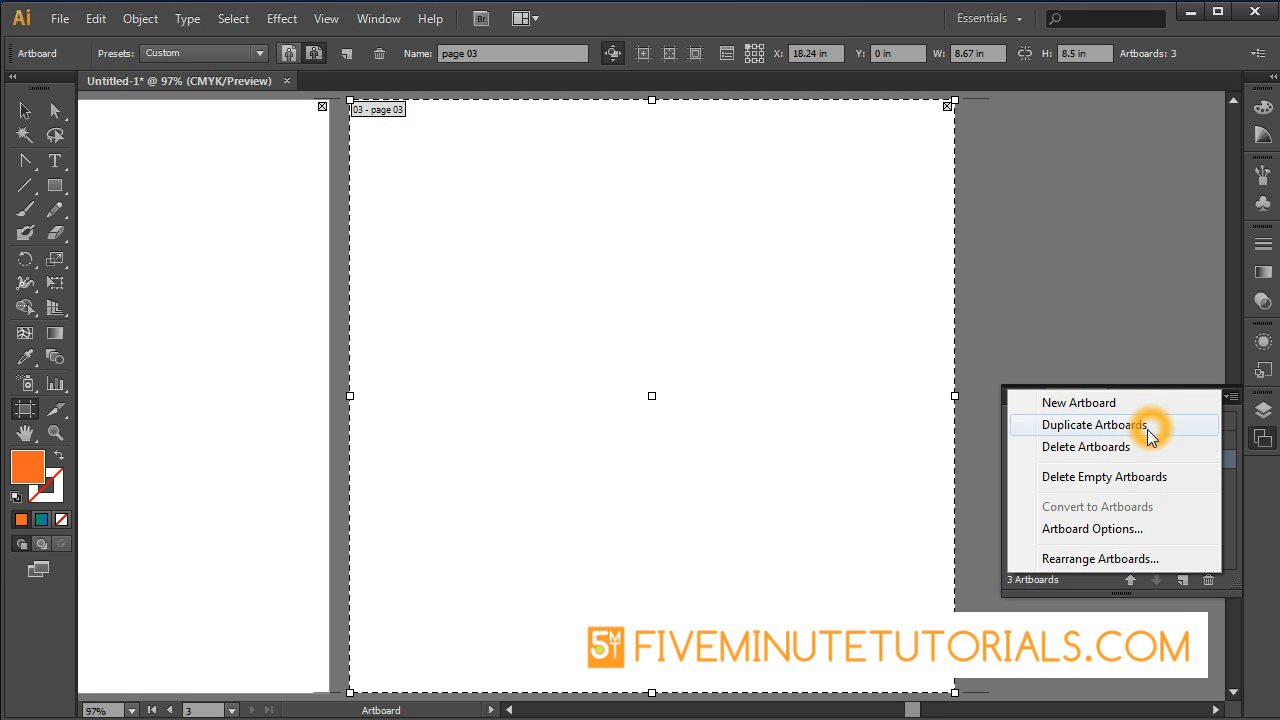
pyautogui.moveTo(1135, 477)
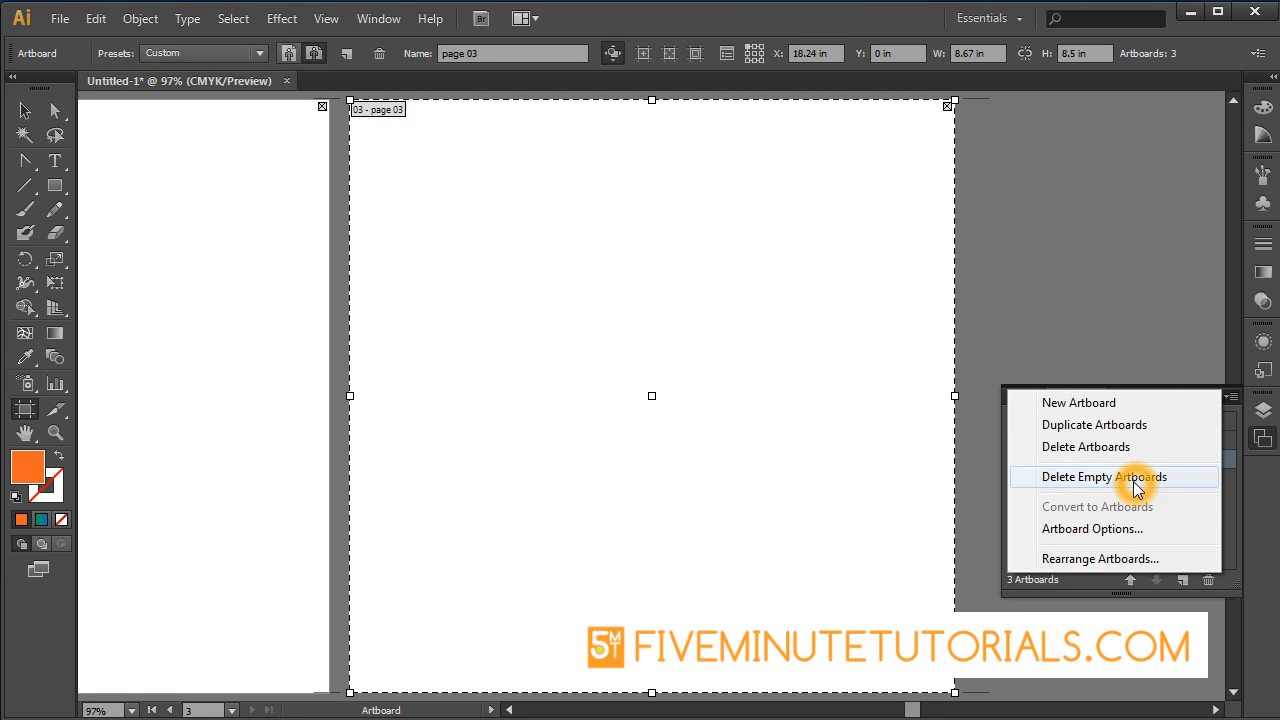
pyautogui.click(1092, 528)
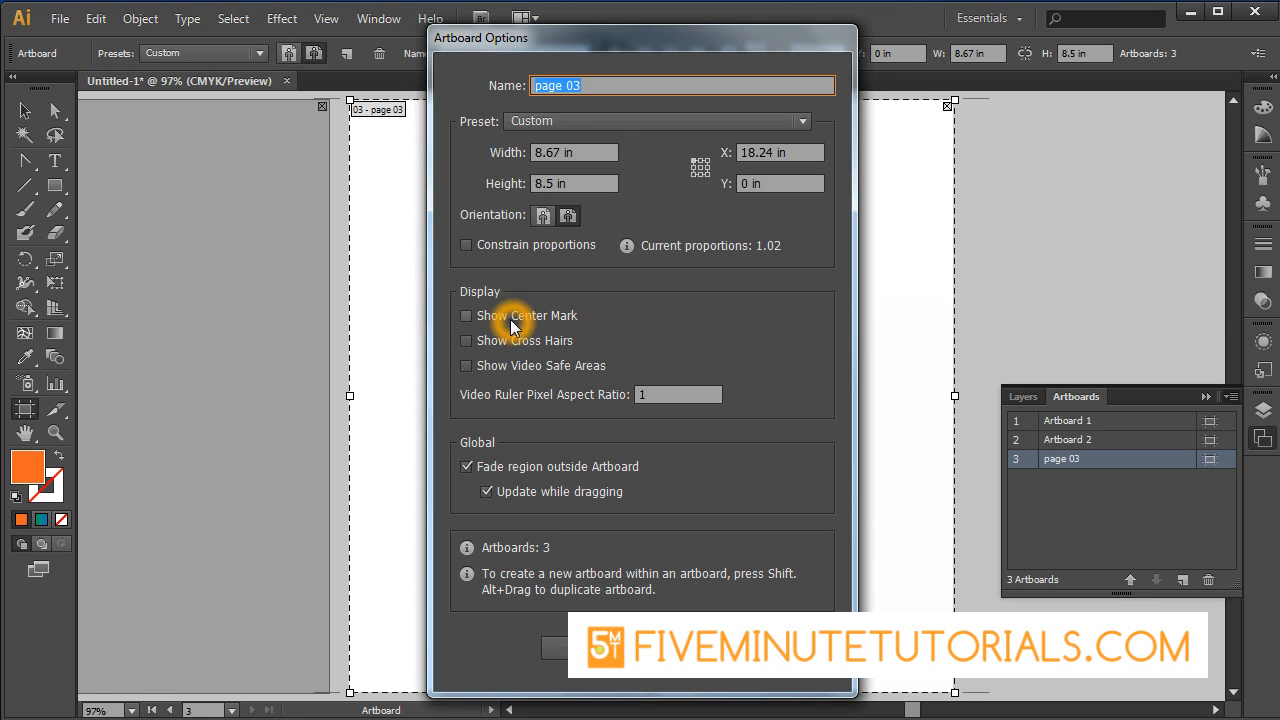
pyautogui.moveTo(570, 357)
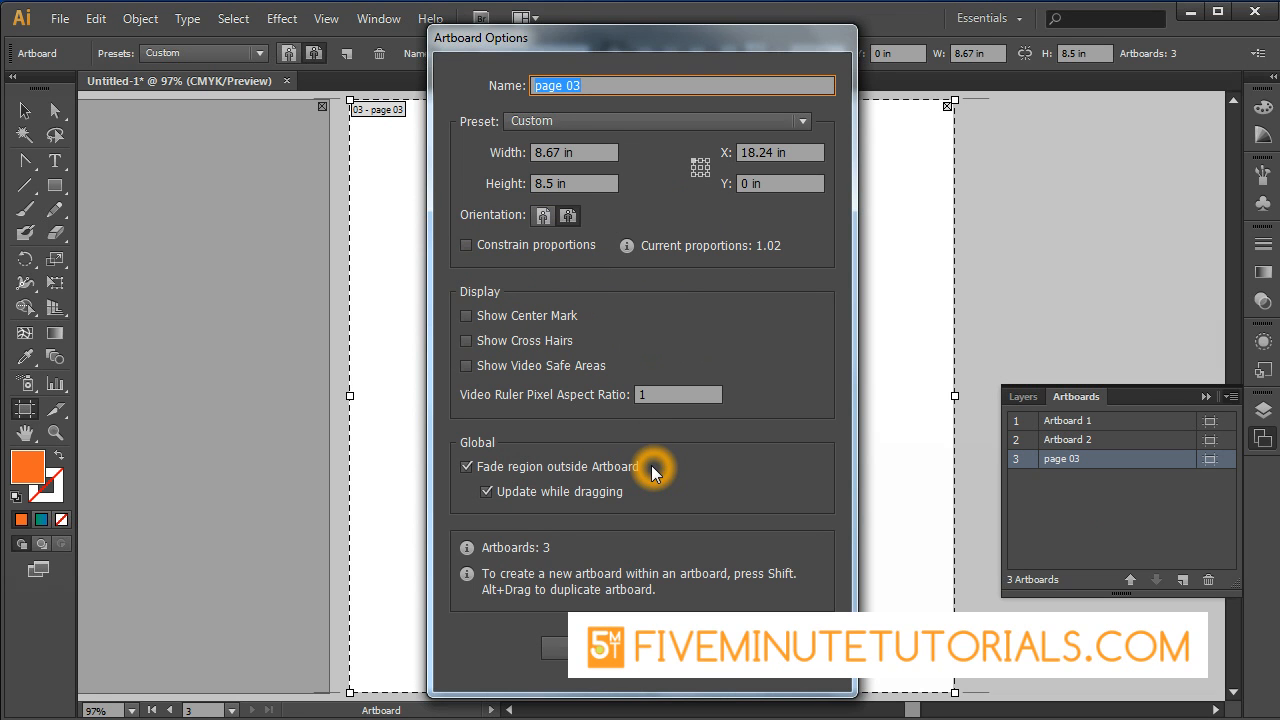
pyautogui.moveTo(723, 582)
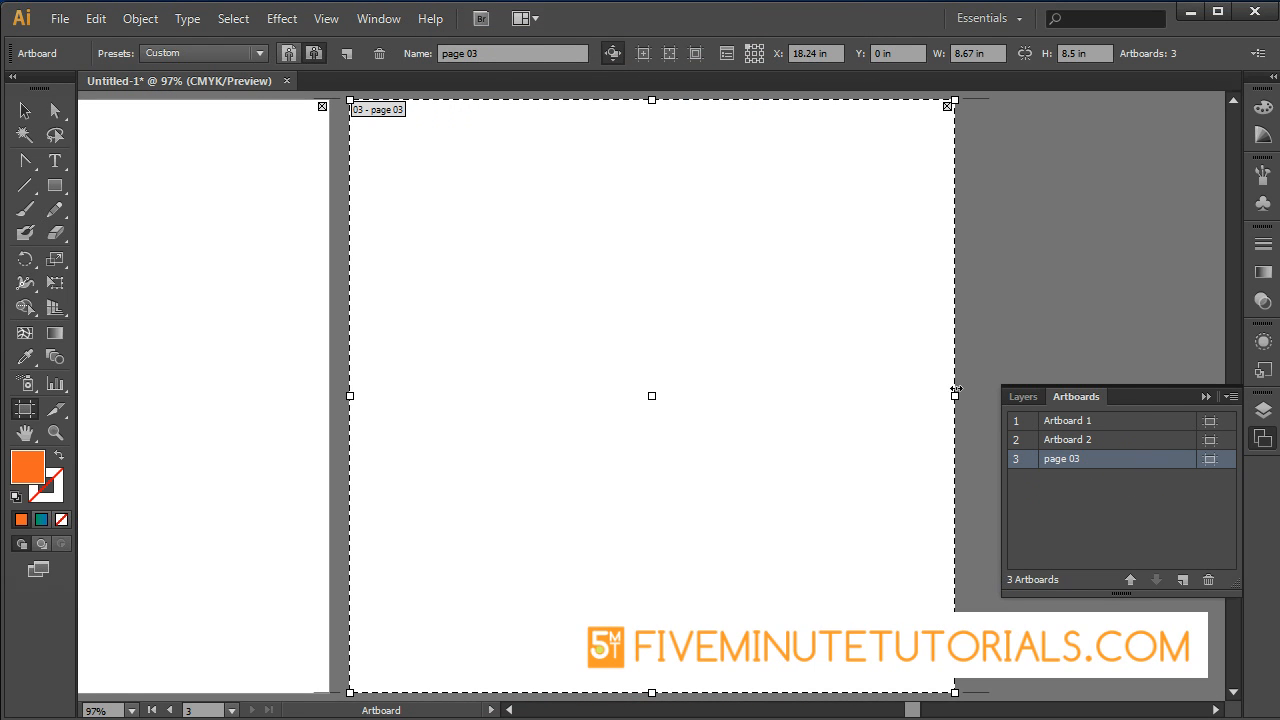
# Shrink page 03 to about 4.51 × 3.18 in and reposition Artboard 1.
pyautogui.moveTo(955, 395); pyautogui.dragTo(665, 395)
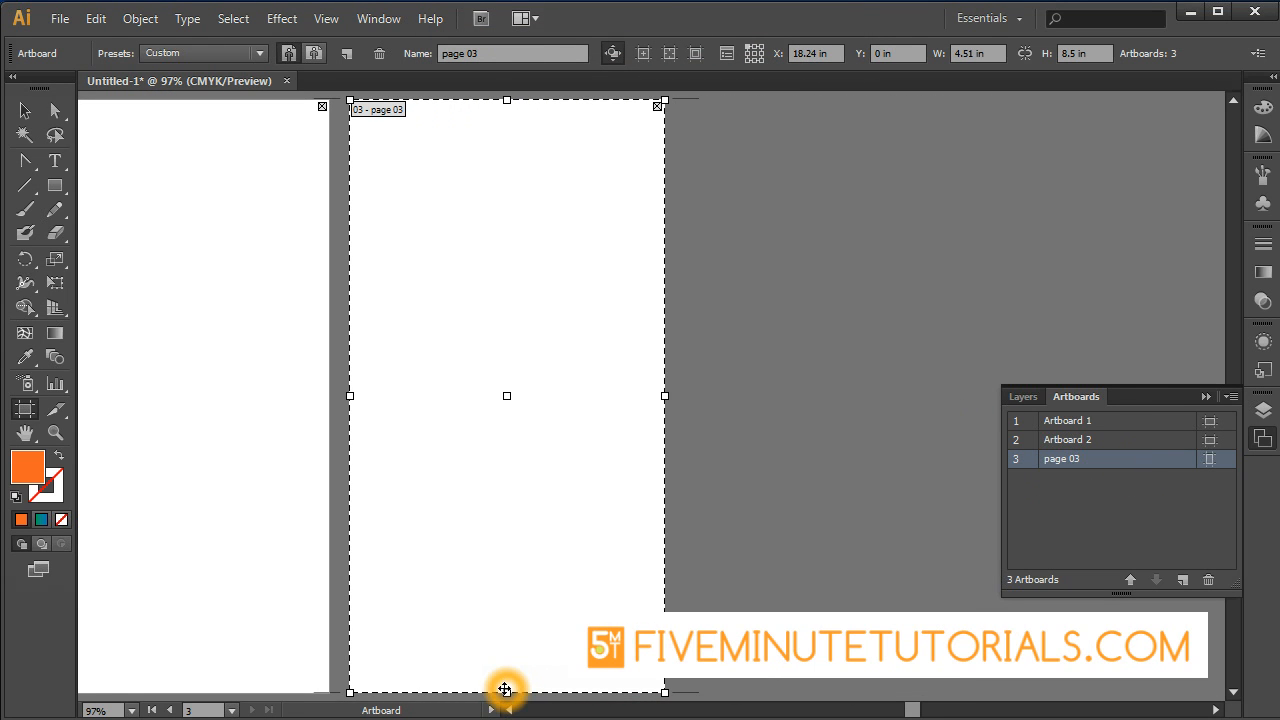
pyautogui.moveTo(506, 690); pyautogui.dragTo(514, 321)
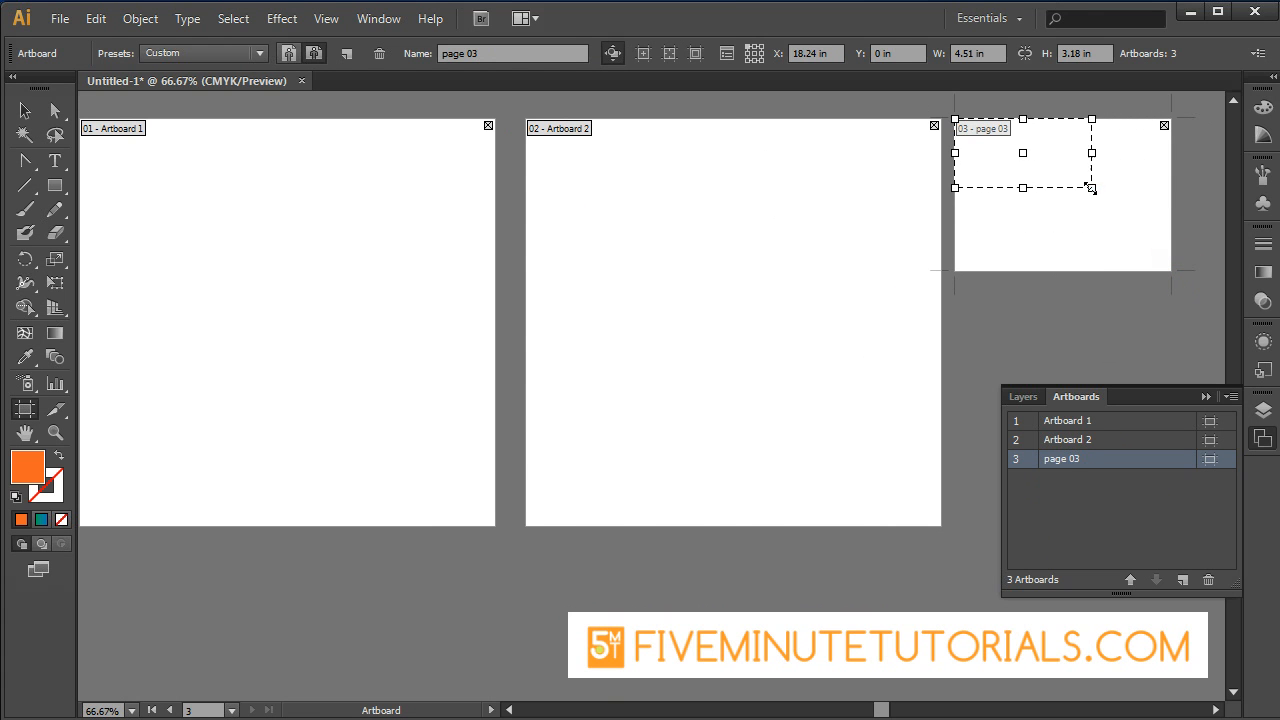
pyautogui.click(1067, 439)
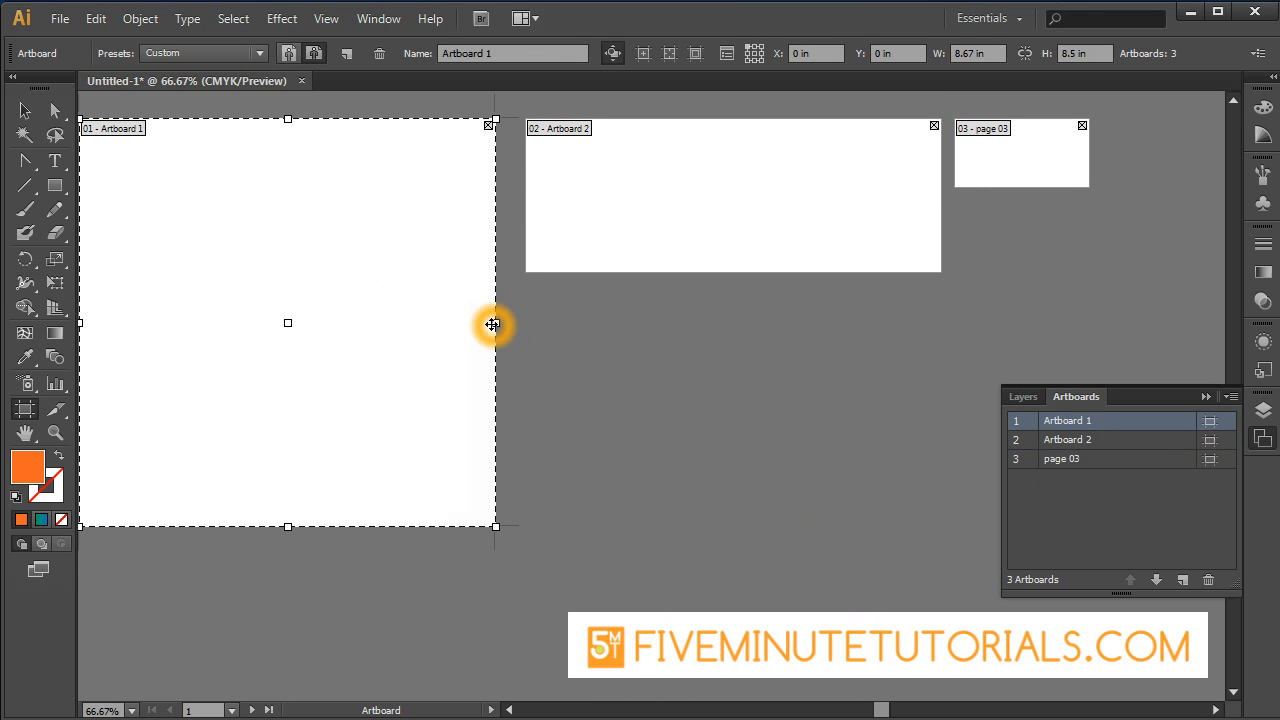
pyautogui.moveTo(490, 325); pyautogui.dragTo(388, 309)
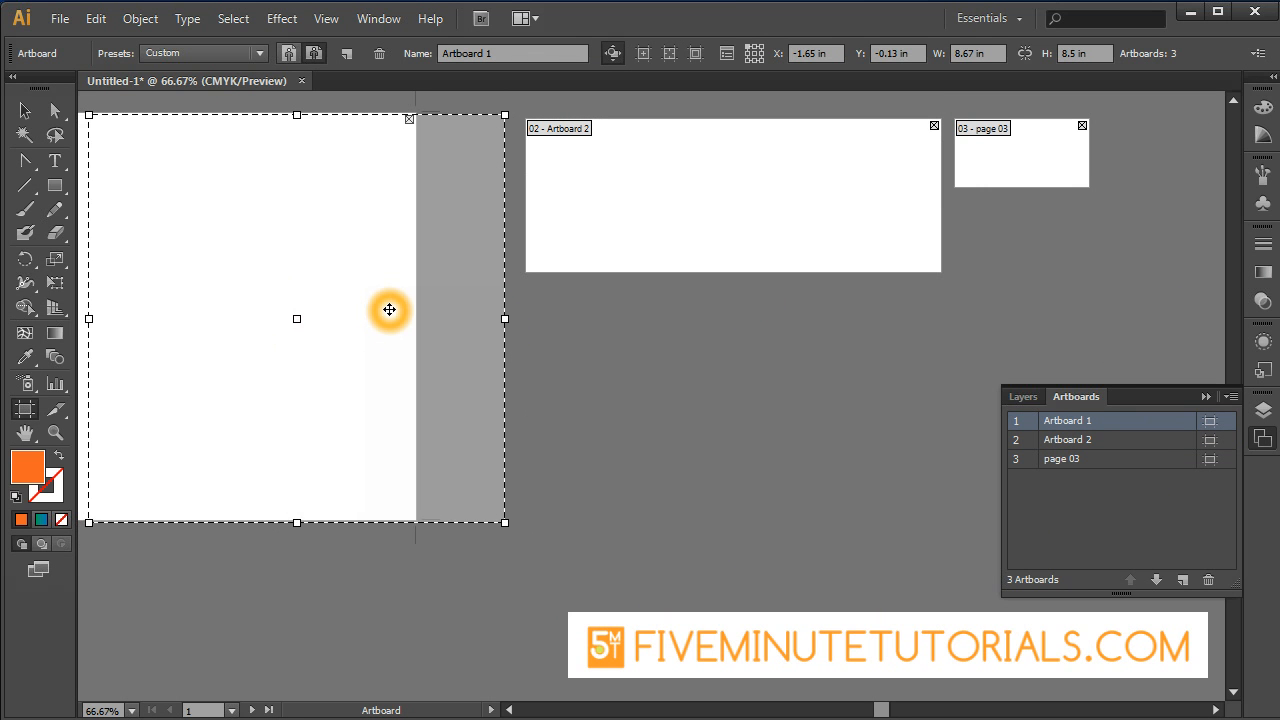
pyautogui.moveTo(390, 310); pyautogui.dragTo(440, 315)
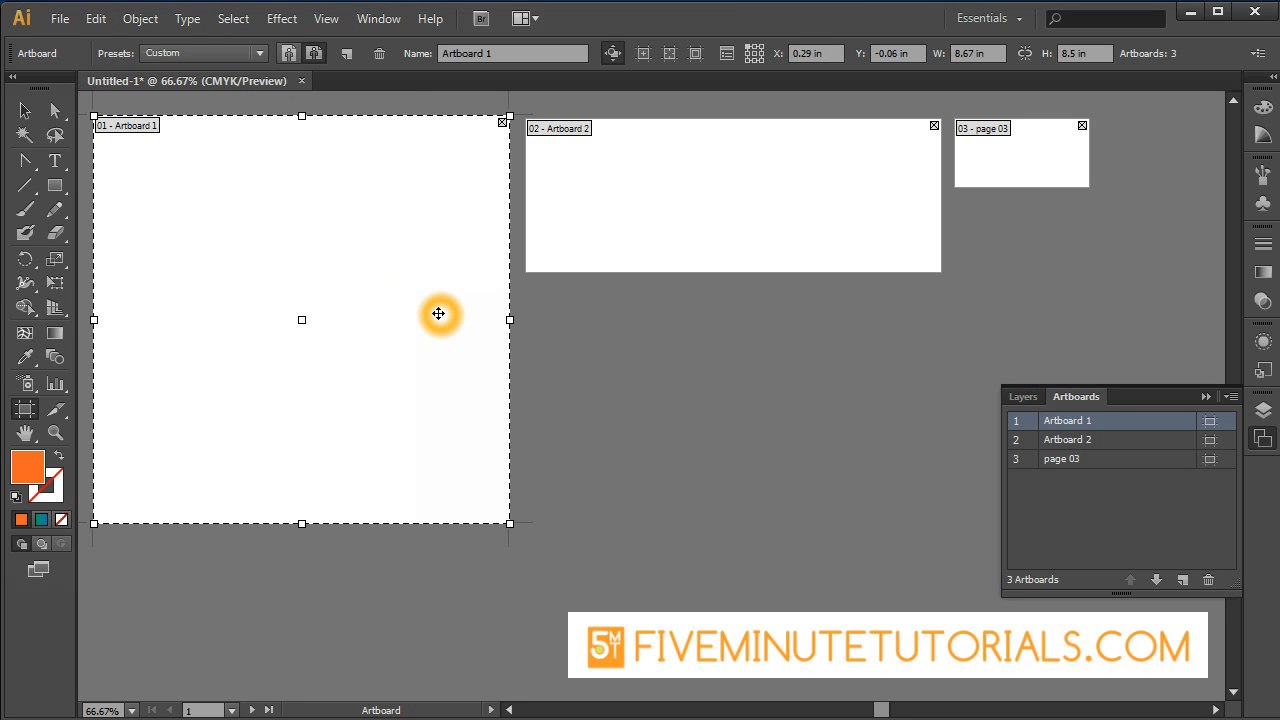